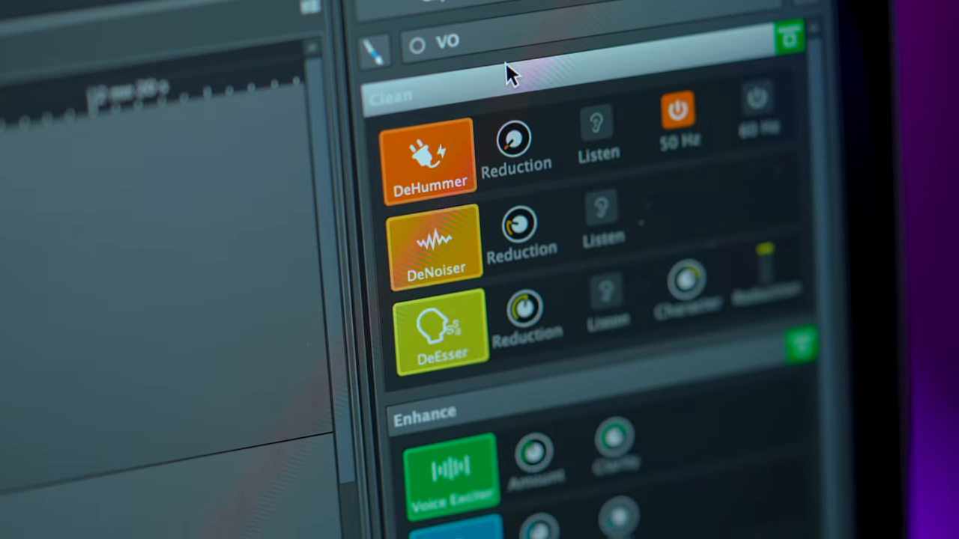
Step: Tick VO as the Music track's modulator source so the voice drives the ducking
scroll("down", 3)
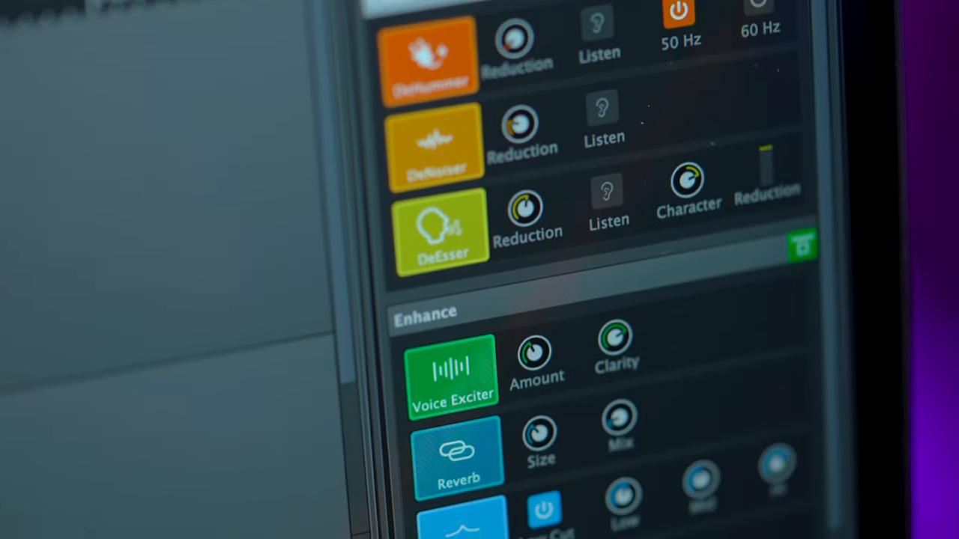
scroll("down", 3)
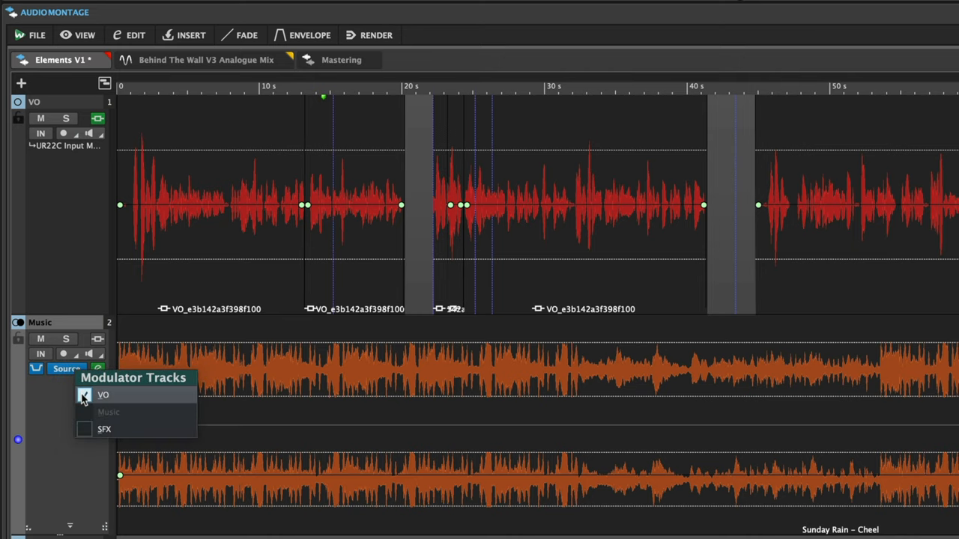
left_click(84, 396)
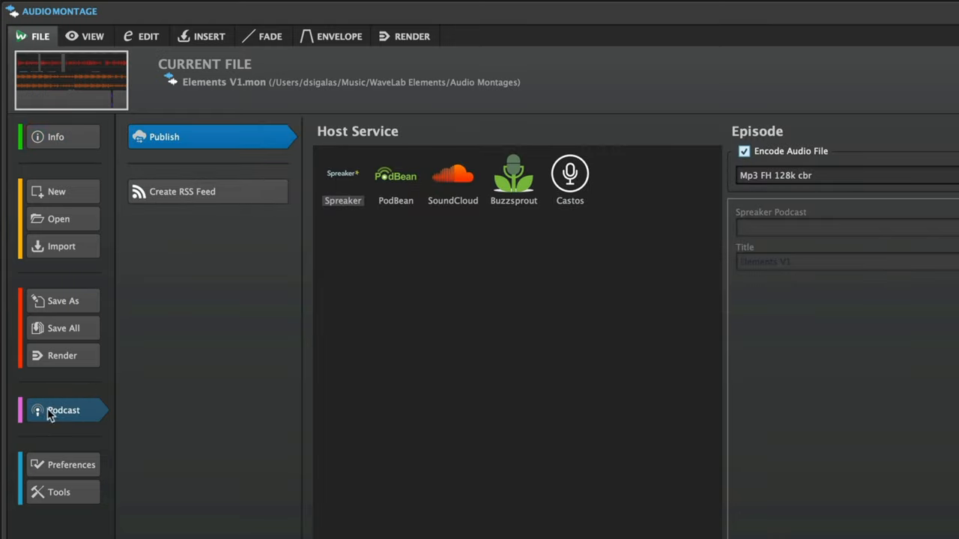
mouse_move(606, 264)
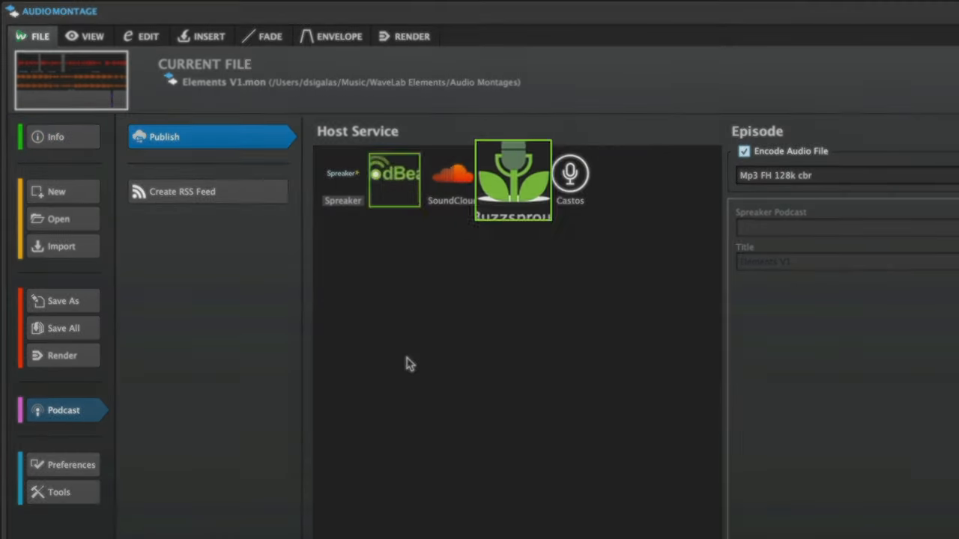
Step: Show the Podcast Publish page listing Spreaker, PodBean, SoundCloud, Buzzsprout and Castos hosts
left_click(341, 180)
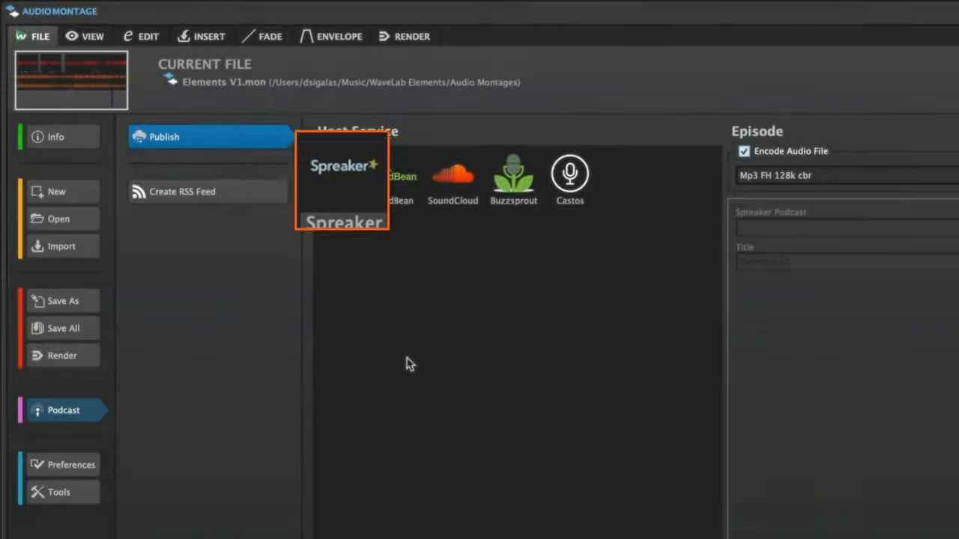